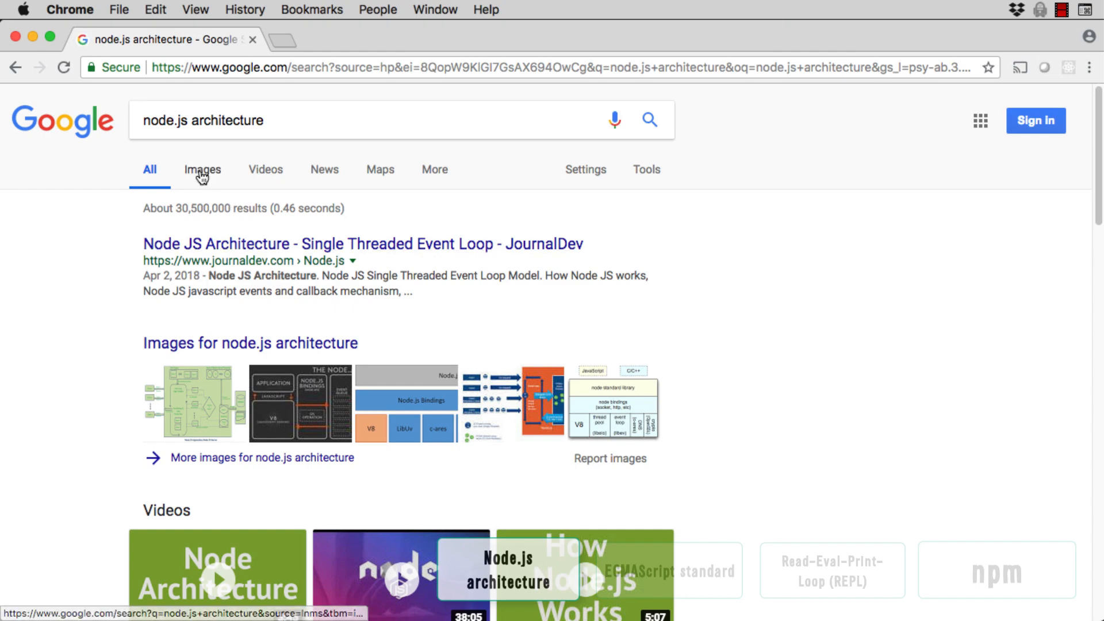
# Show image results for node.js architecture and scroll through the architecture diagrams.
pyautogui.click(202, 169)
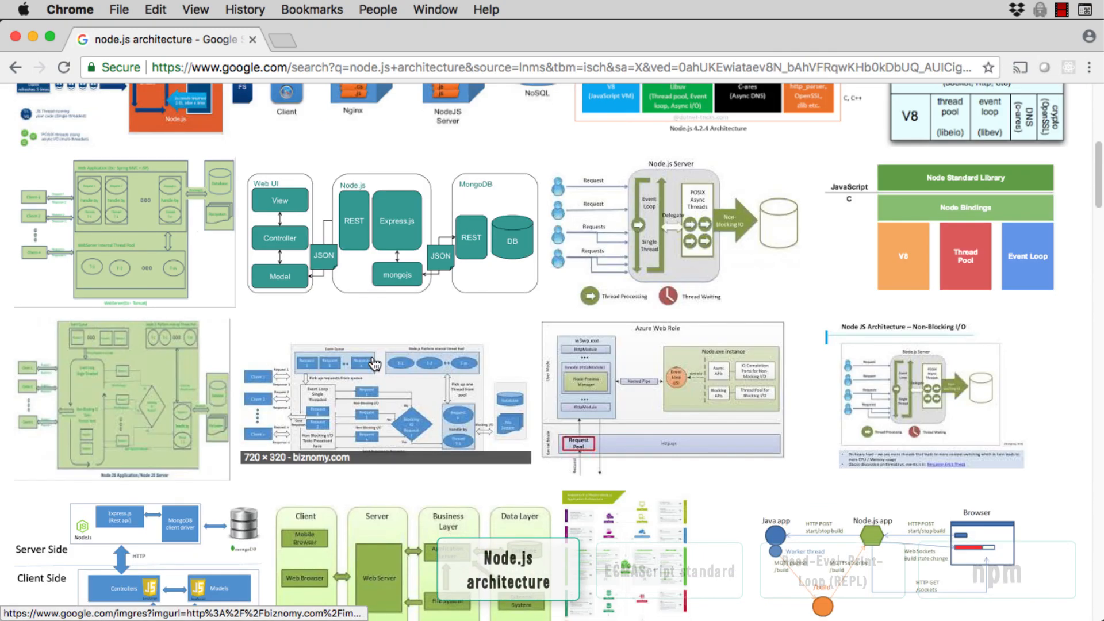
pyautogui.scroll(-3)
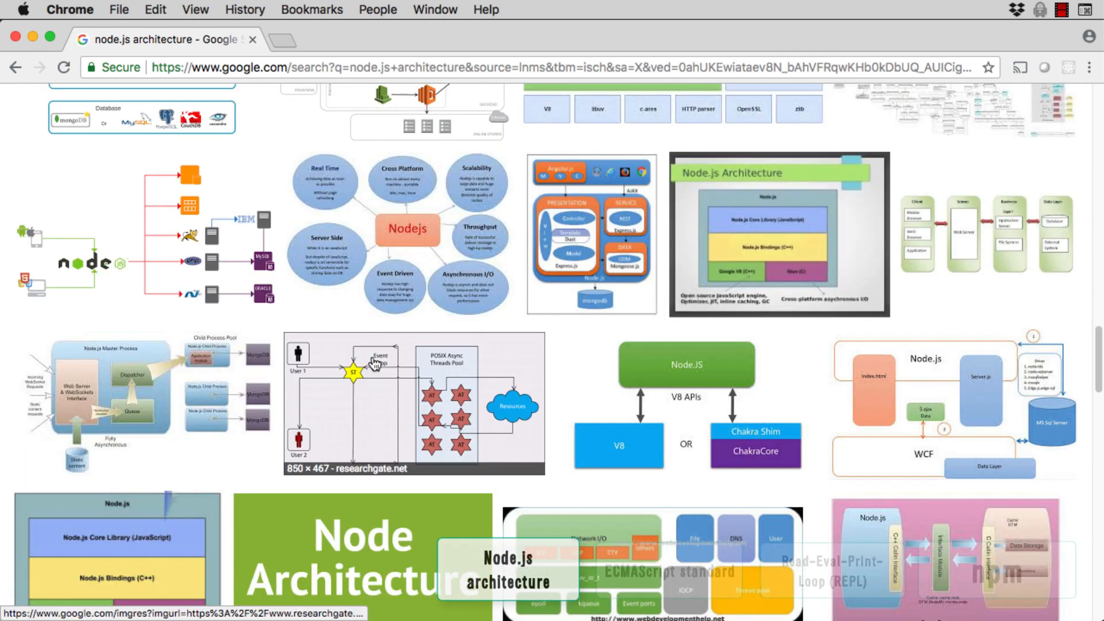
pyautogui.scroll(-3)
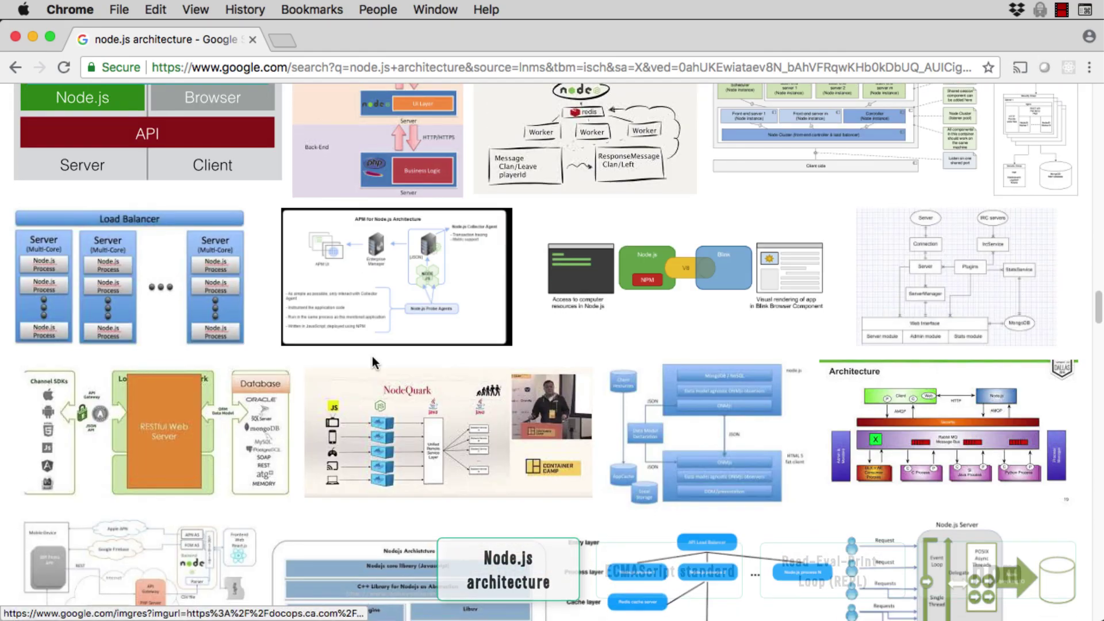
pyautogui.scroll(-3)
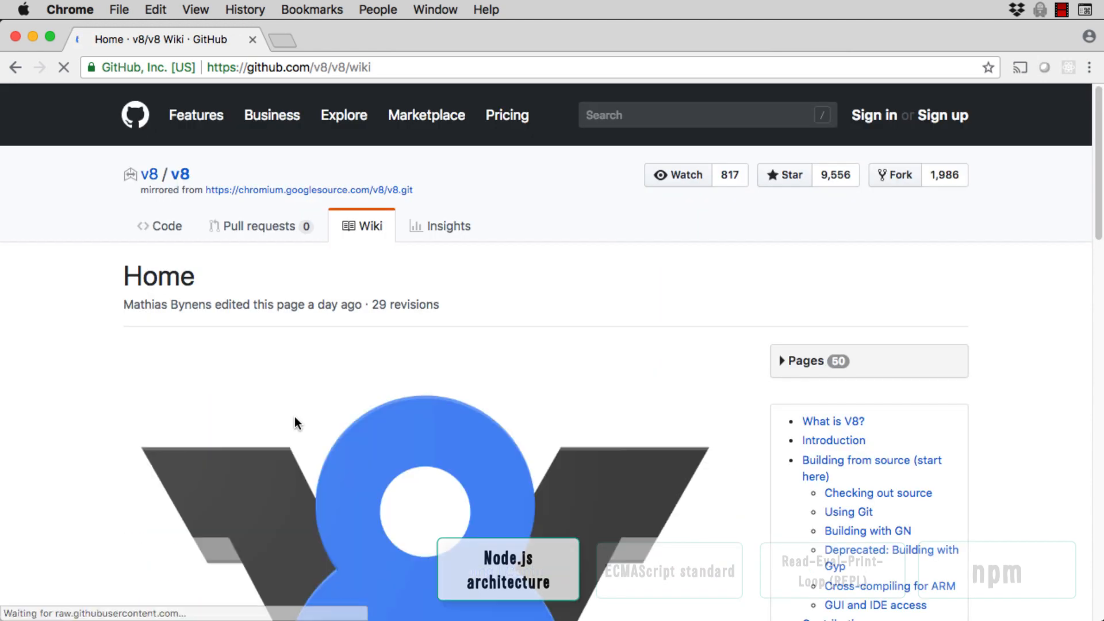
# Scroll the V8 wiki Home page down to the 'What is V8?' overview and quick links.
pyautogui.scroll(-3)
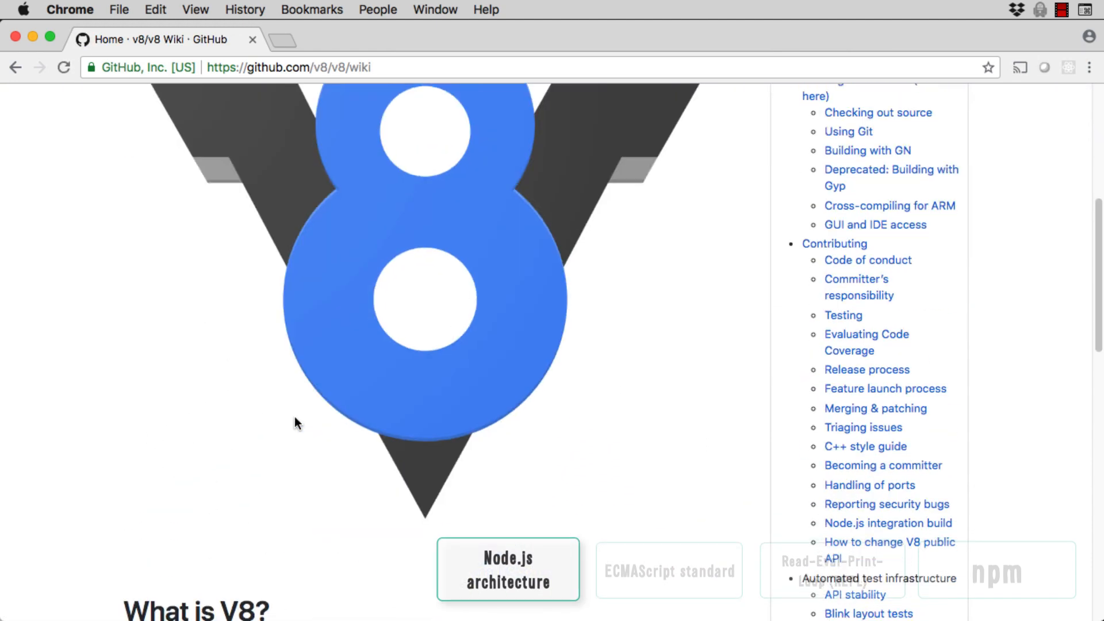
pyautogui.scroll(-3)
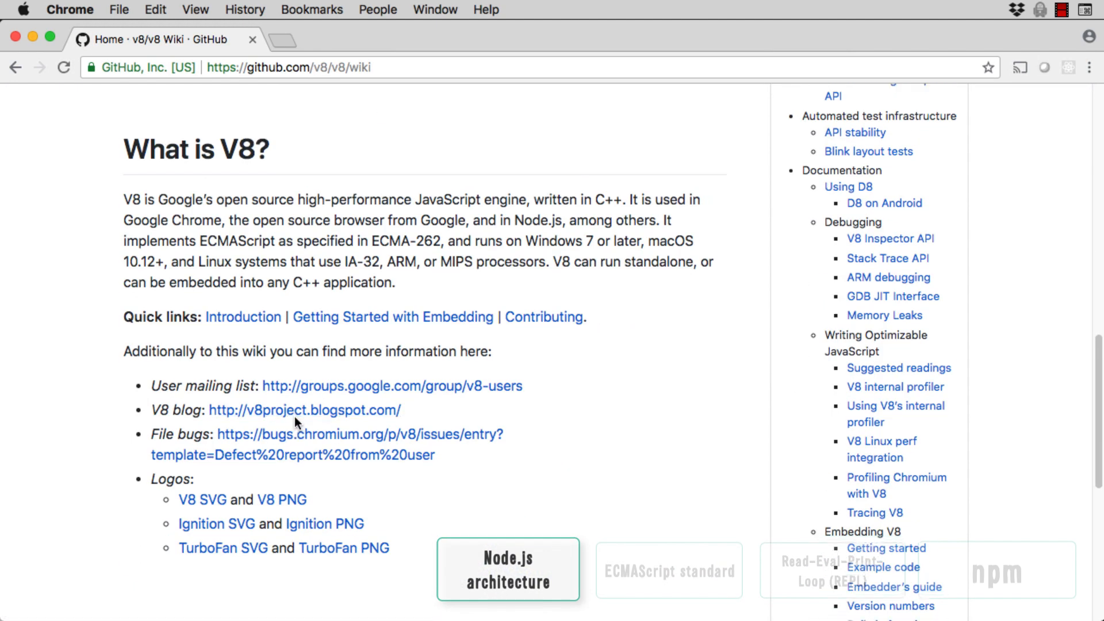